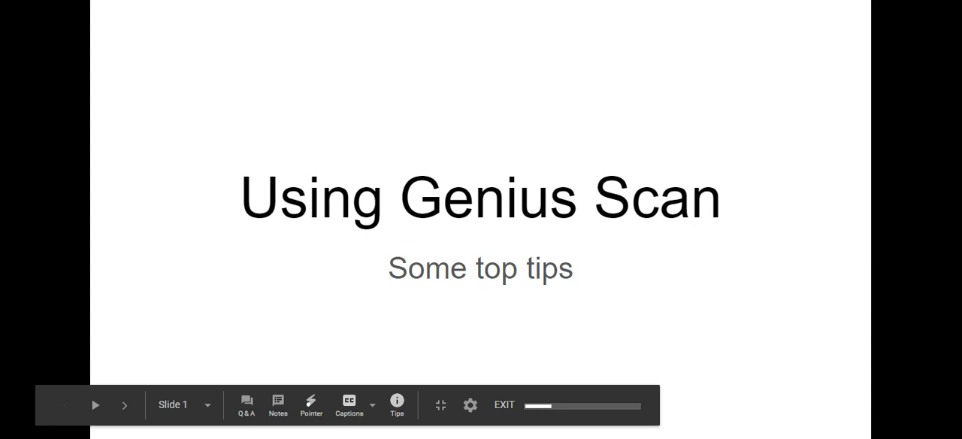
# - Advance from the 'Using Genius Scan' title slide to the Step 1 batch-mode slide
pyautogui.click(124, 404)
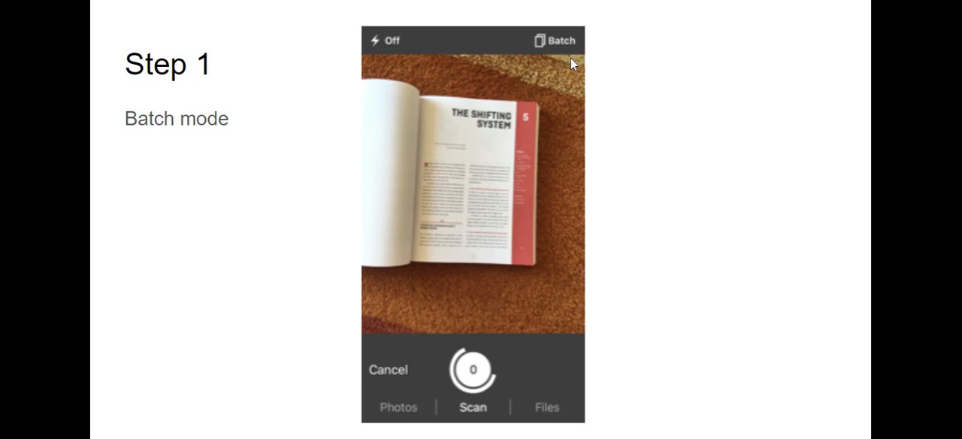
# - Advance to slide 4, Step 3 Recrop, showing the Genius Scan edit screen
pyautogui.click(472, 369)
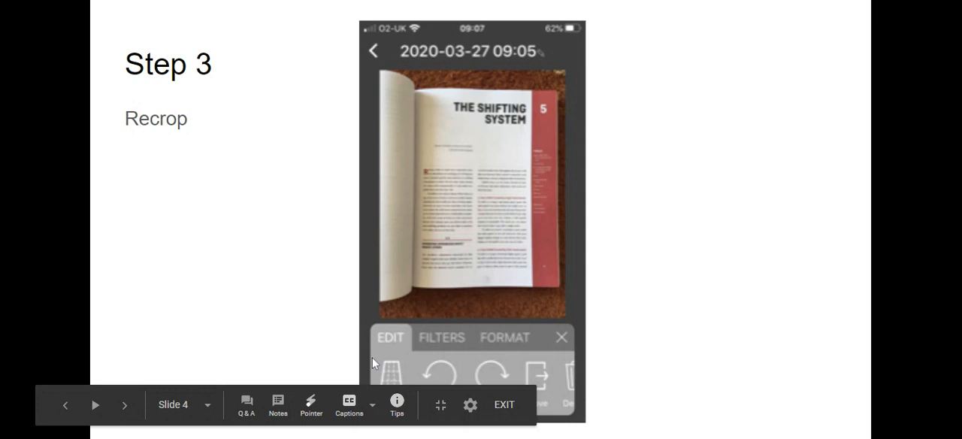
# - Advance past Step 4 Recropping to slide 6, Step 5 Filter
pyautogui.click(123, 405)
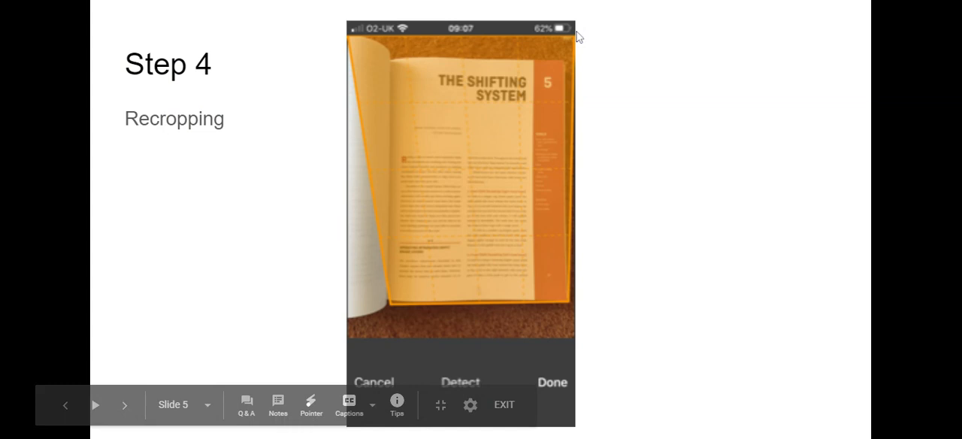
pyautogui.click(123, 404)
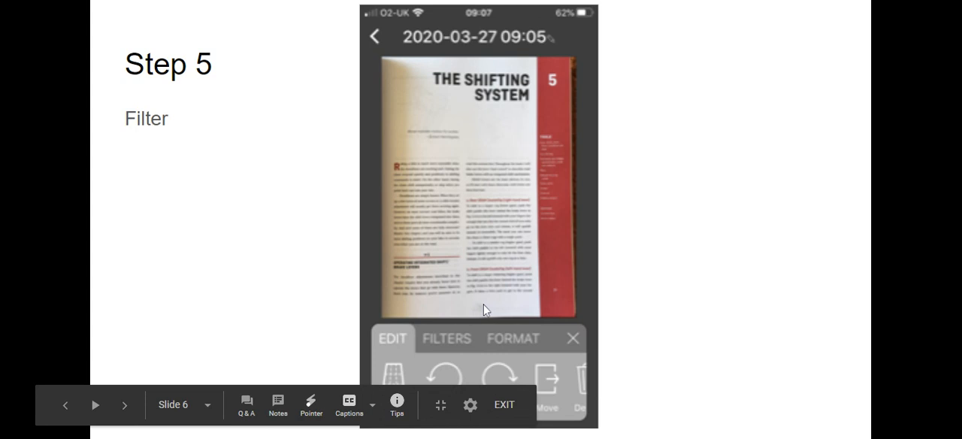
pyautogui.moveTo(451, 321)
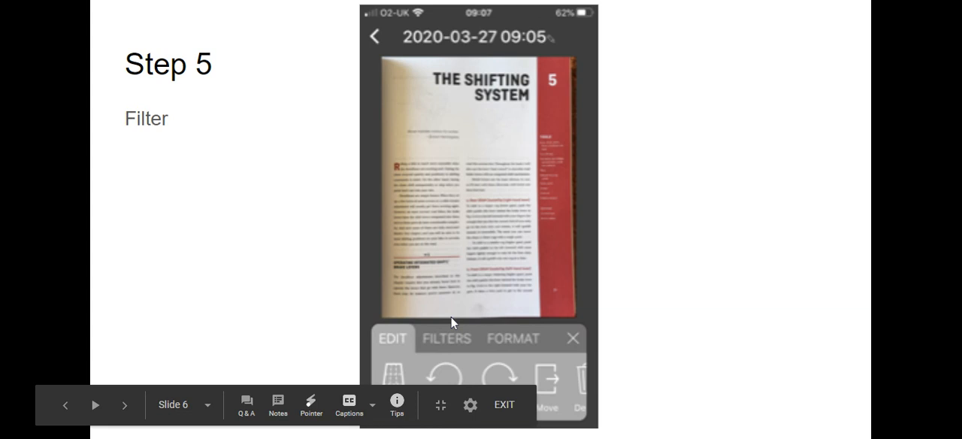
# - Advance past the Step 12a email export slide to slide 13, Step 12b Google Drive
pyautogui.click(445, 337)
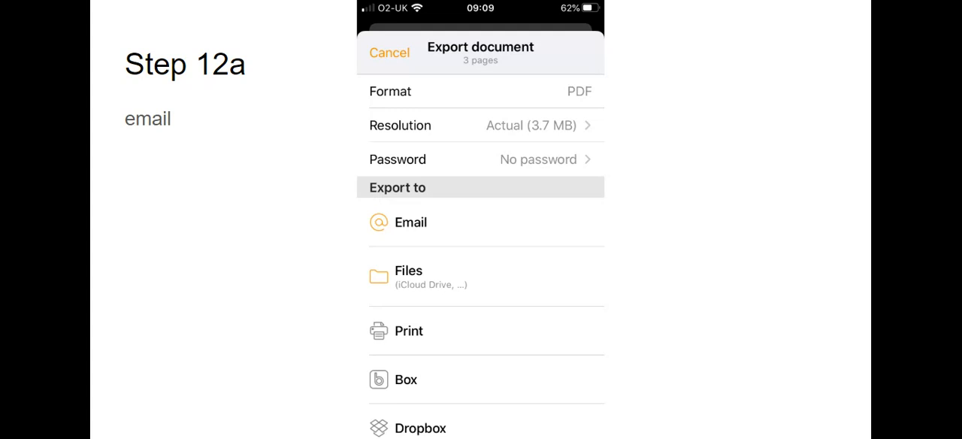
pyautogui.scroll(-3)
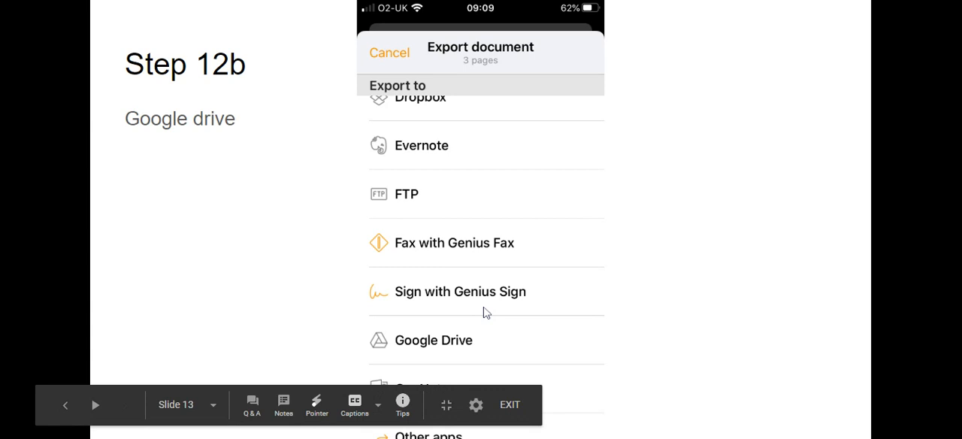